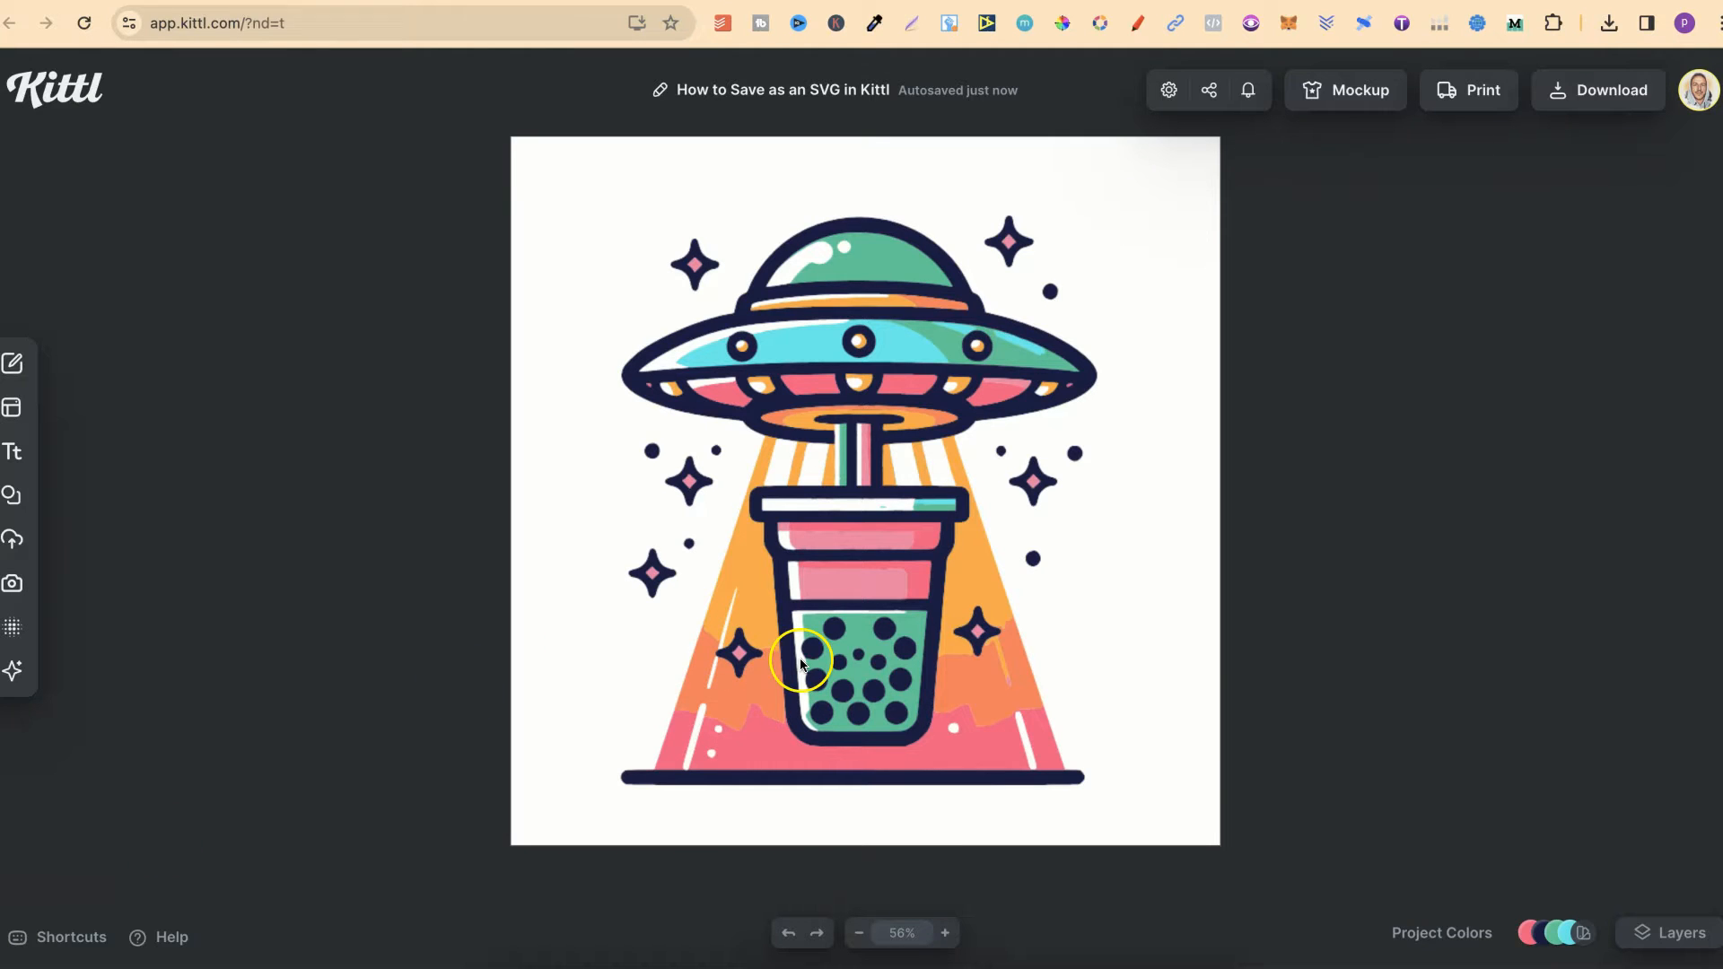
mouse_move(14, 670)
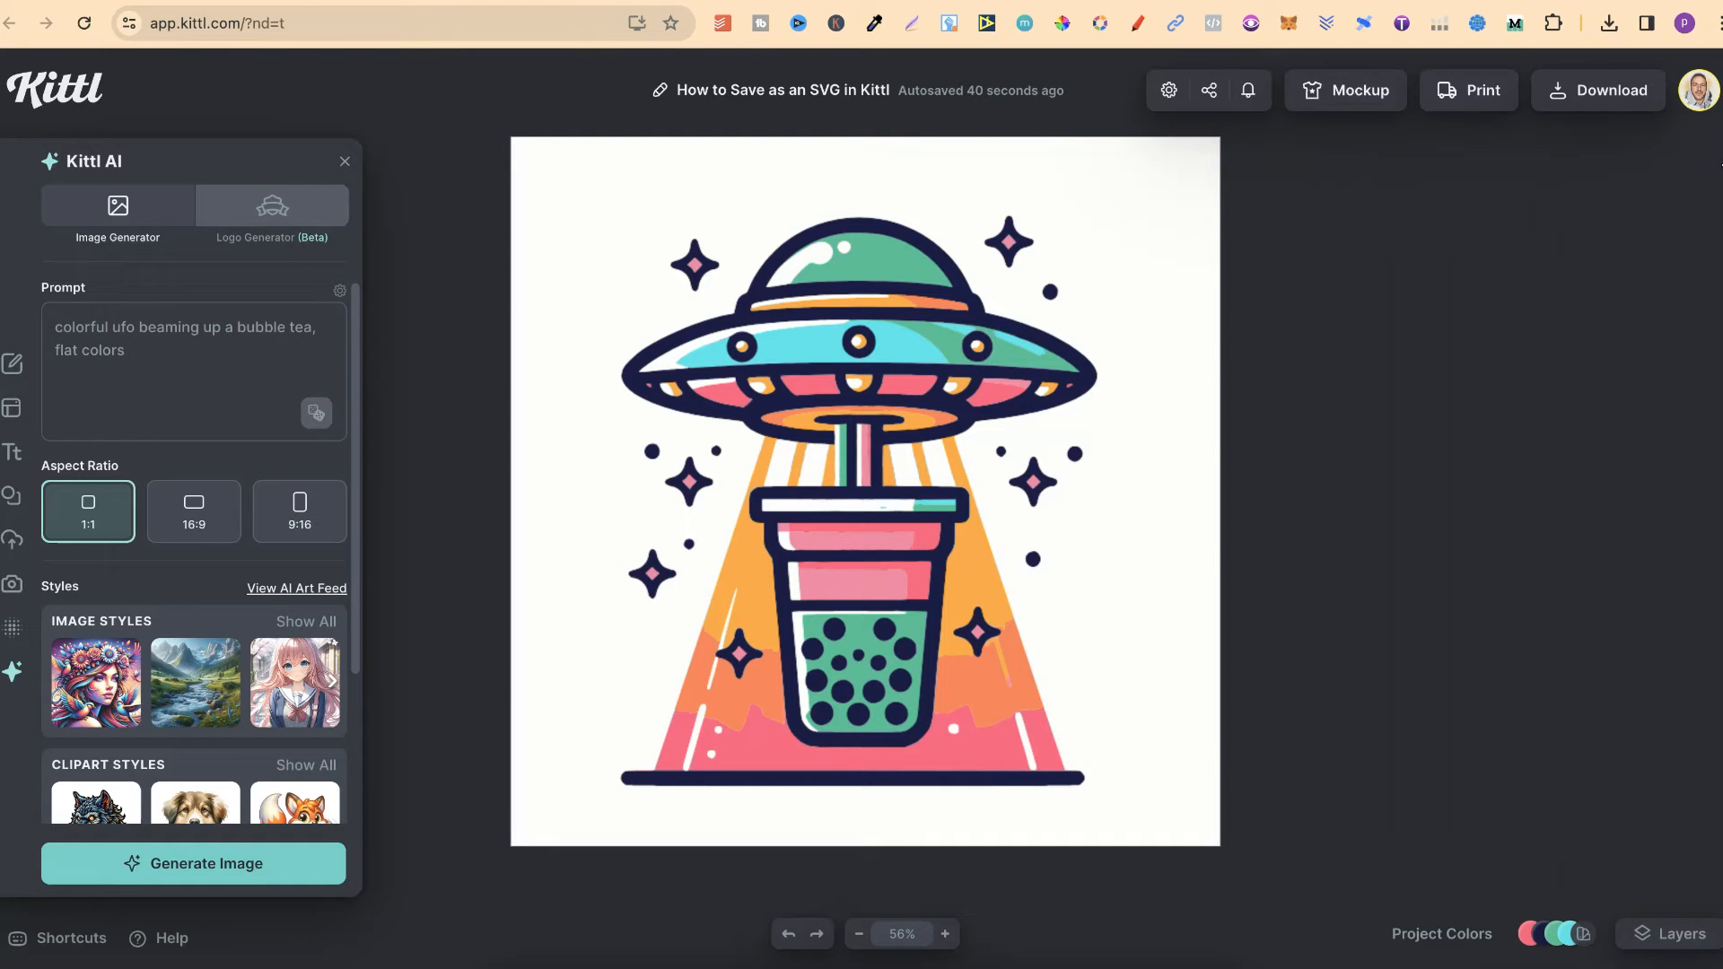
mouse_move(1420, 194)
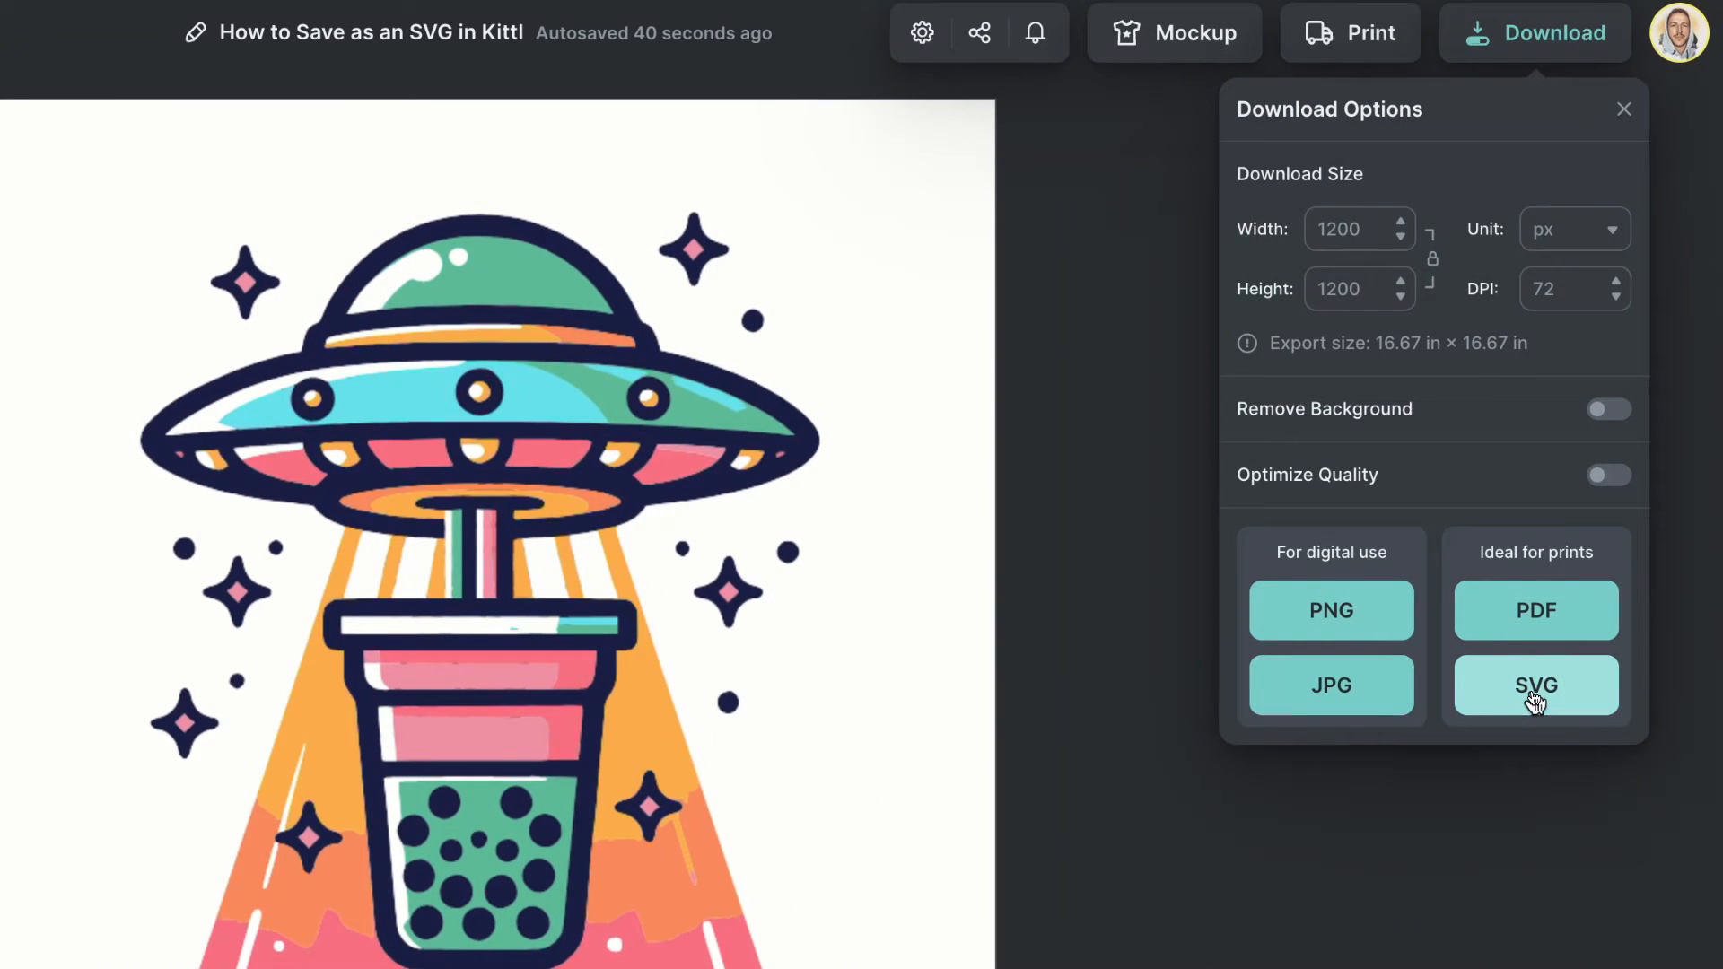
Download the UFO bubble-tea design as an 881 KB, 1200 × 1200 px SVG.
left_click(1536, 685)
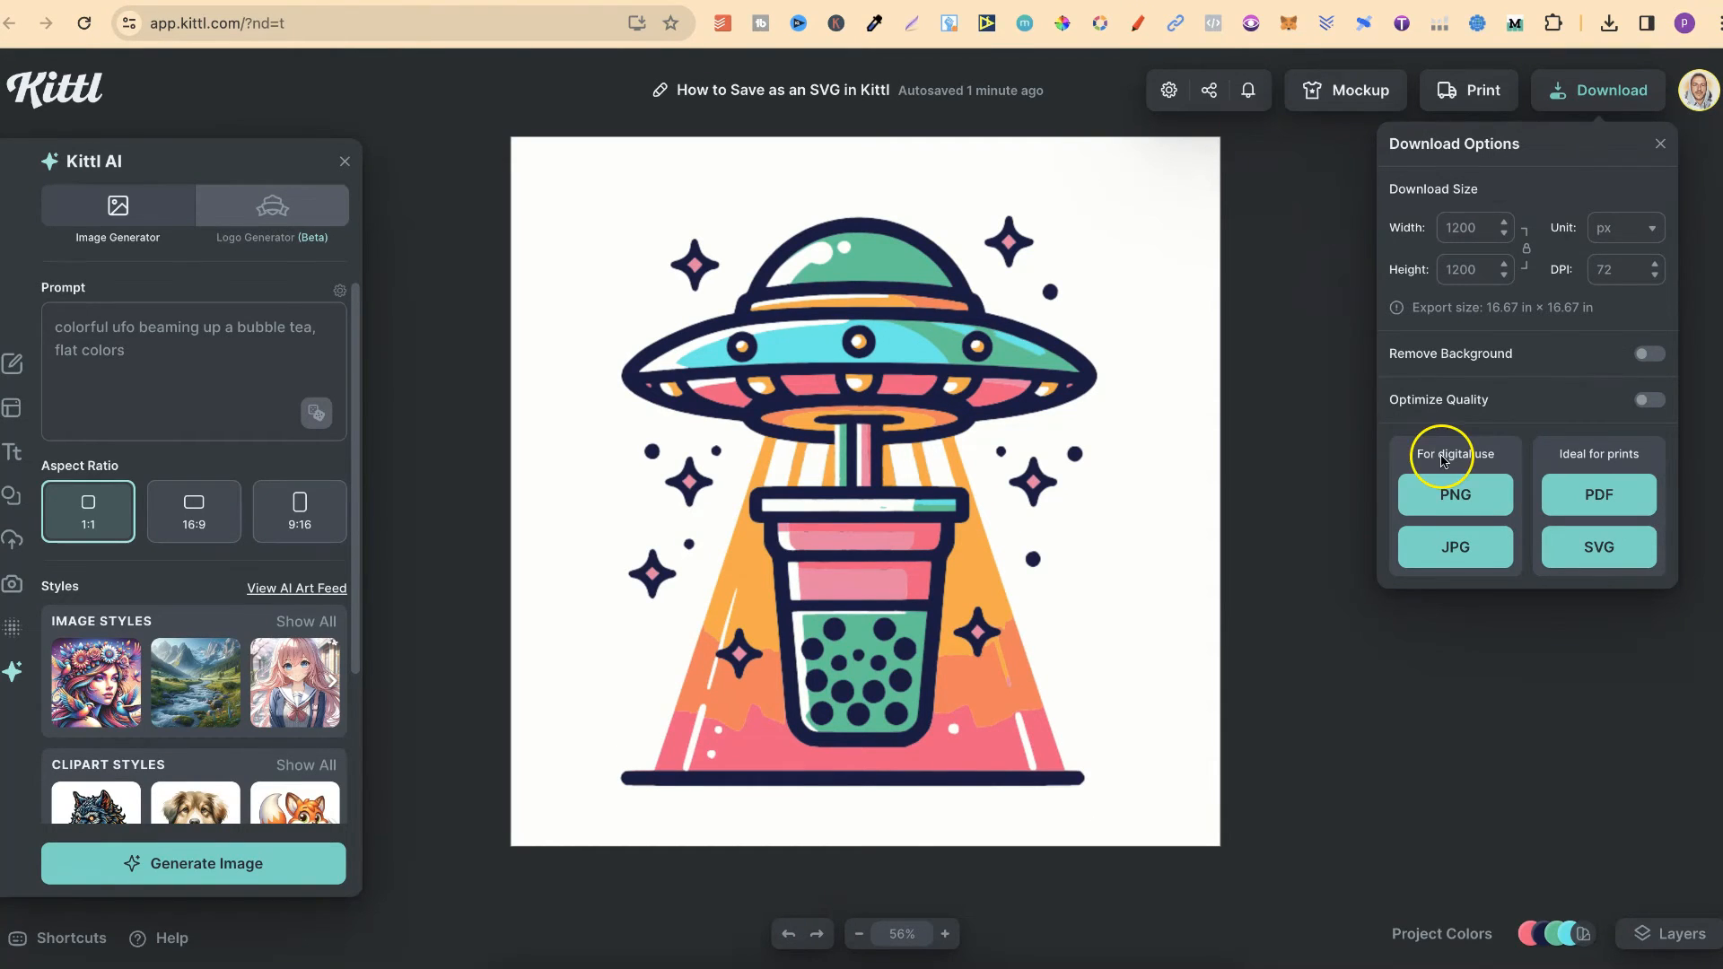
left_click(1598, 546)
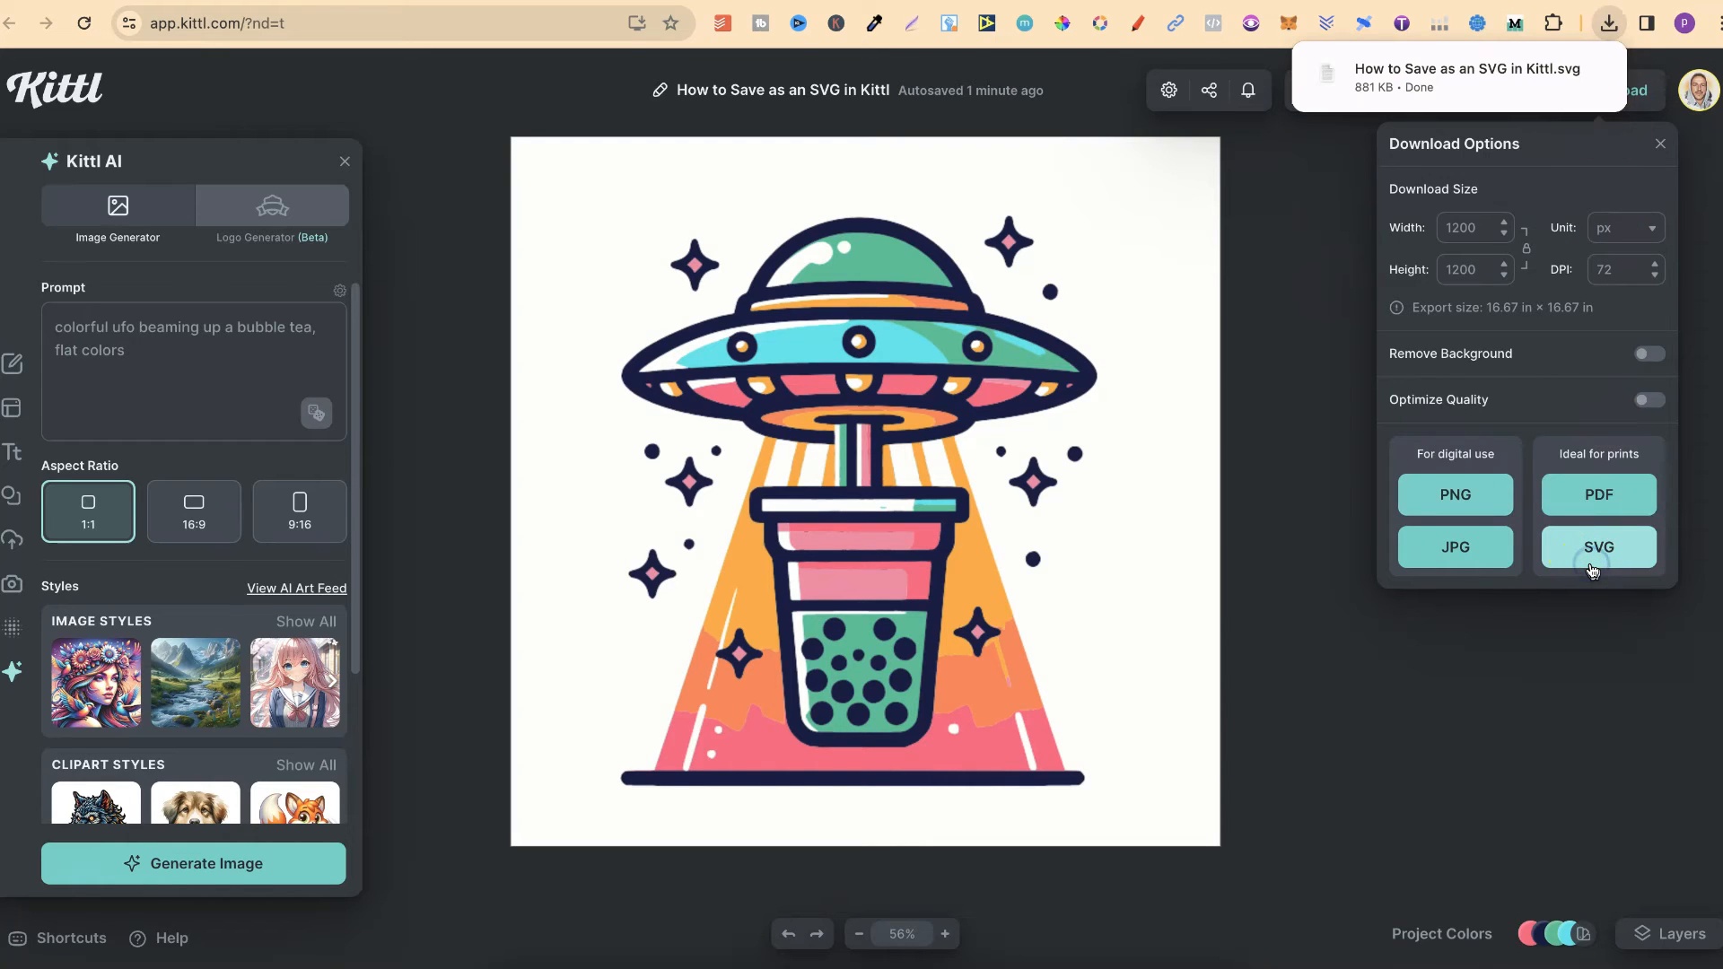